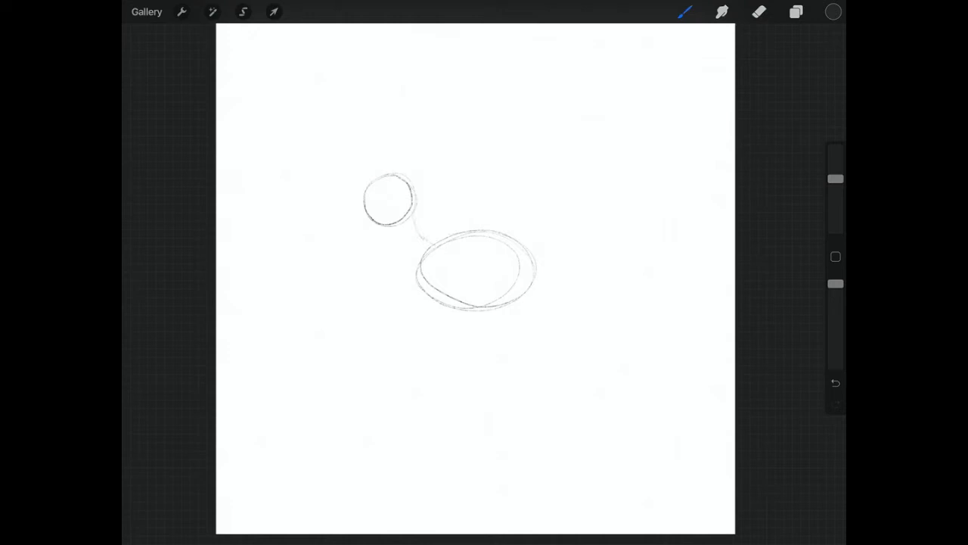
# Pencil in the head crest, long bill, two eyes, mouth and extended lower bill line.
pyautogui.moveTo(394, 189); pyautogui.dragTo(473, 136)
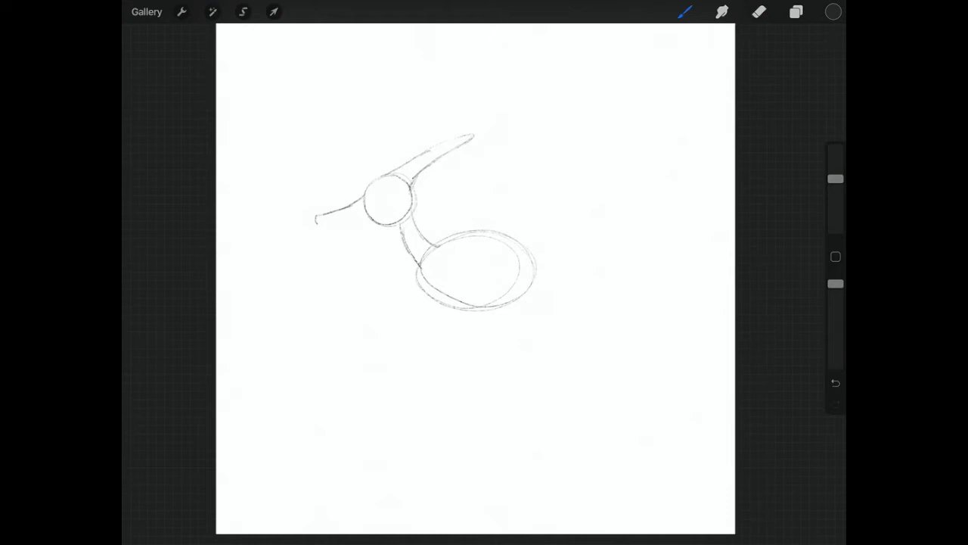
pyautogui.moveTo(371, 189); pyautogui.dragTo(393, 200)
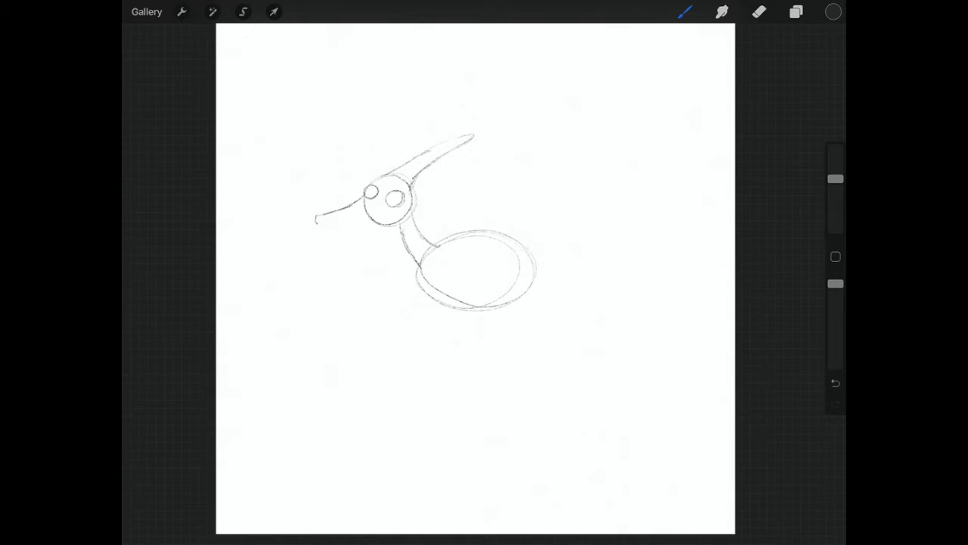
pyautogui.moveTo(379, 204); pyautogui.dragTo(401, 215)
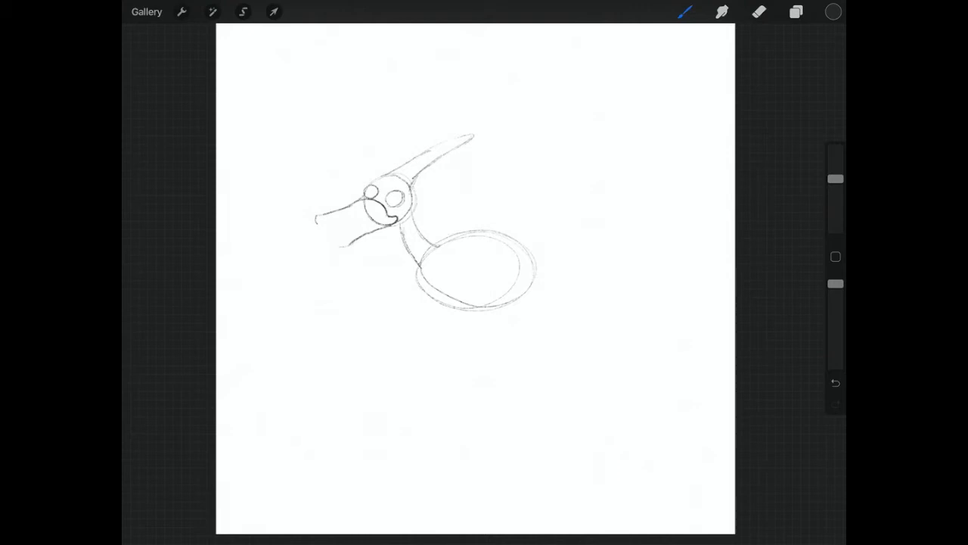
pyautogui.moveTo(318, 223); pyautogui.dragTo(397, 215)
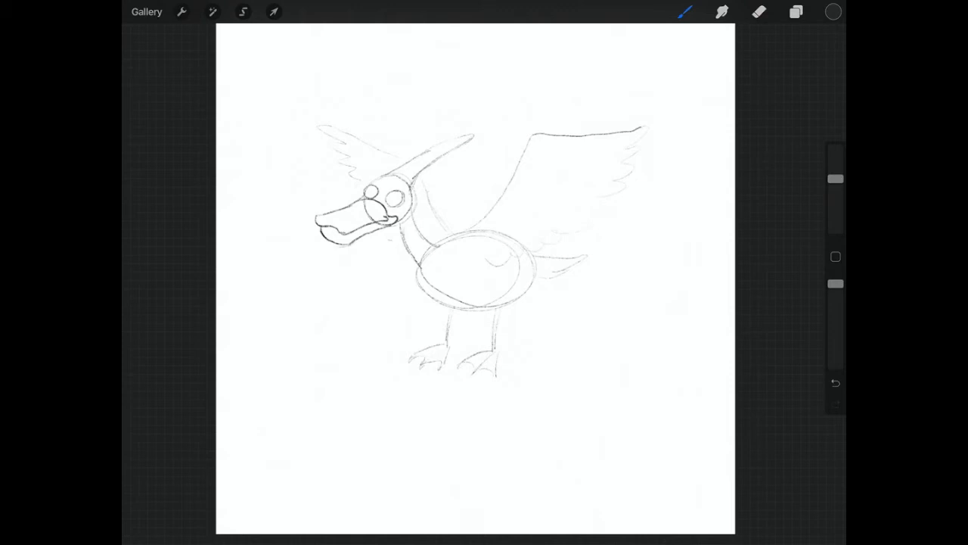
# Scale up the creature sketch with Transform and ink bold round eyes with dark pupils.
pyautogui.click(273, 13)
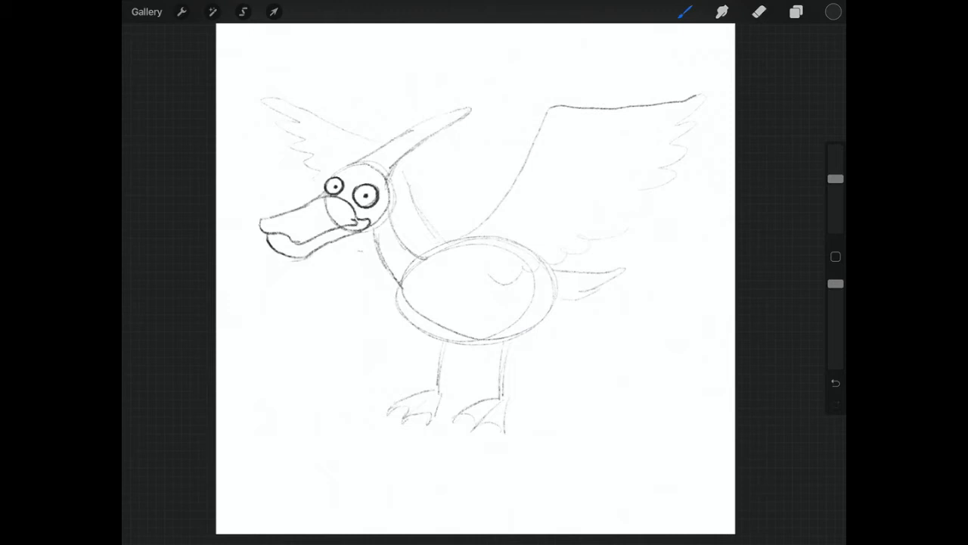
pyautogui.click(760, 11)
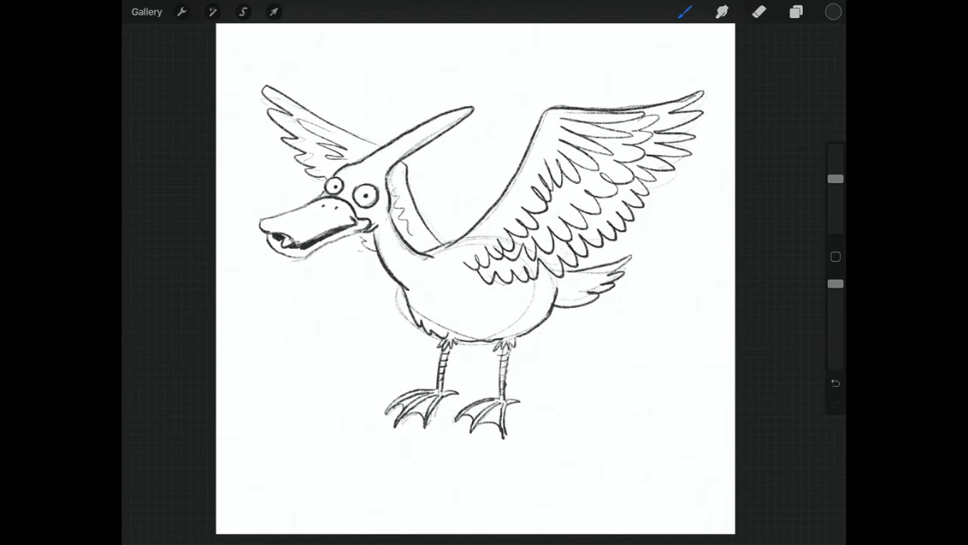
# Add the final small ink detail strokes inside the open bill.
pyautogui.click(758, 12)
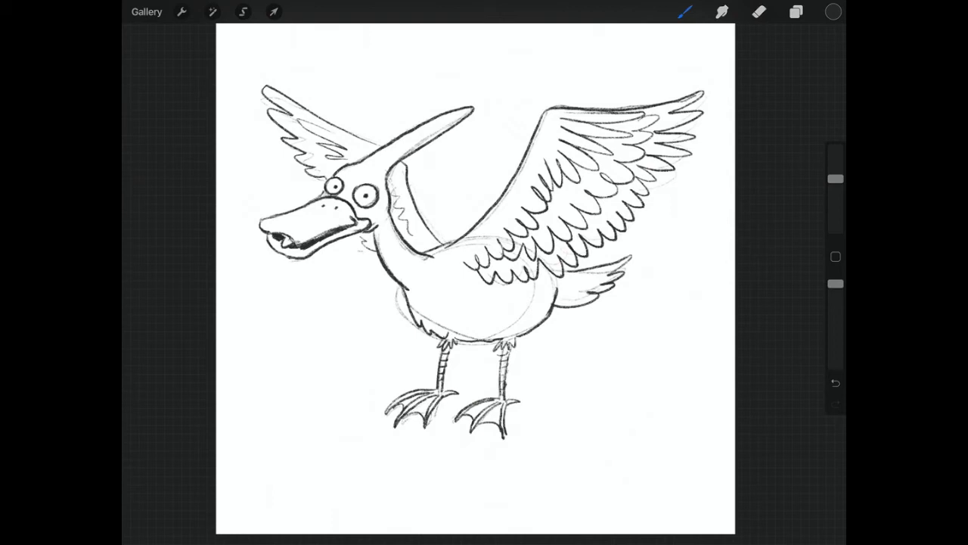
# On Layer 2 below the ink, paint the bill, legs and webbed feet orange.
pyautogui.click(796, 12)
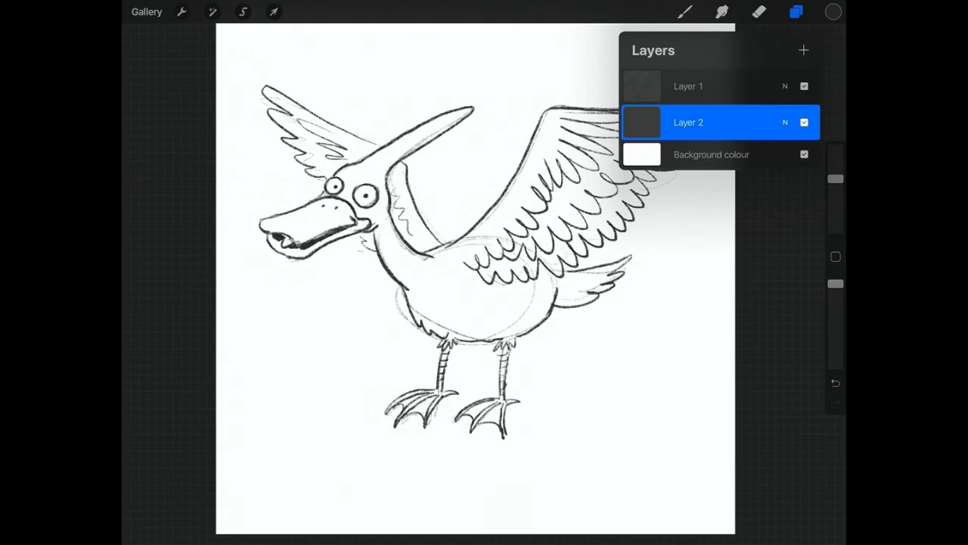
pyautogui.click(684, 11)
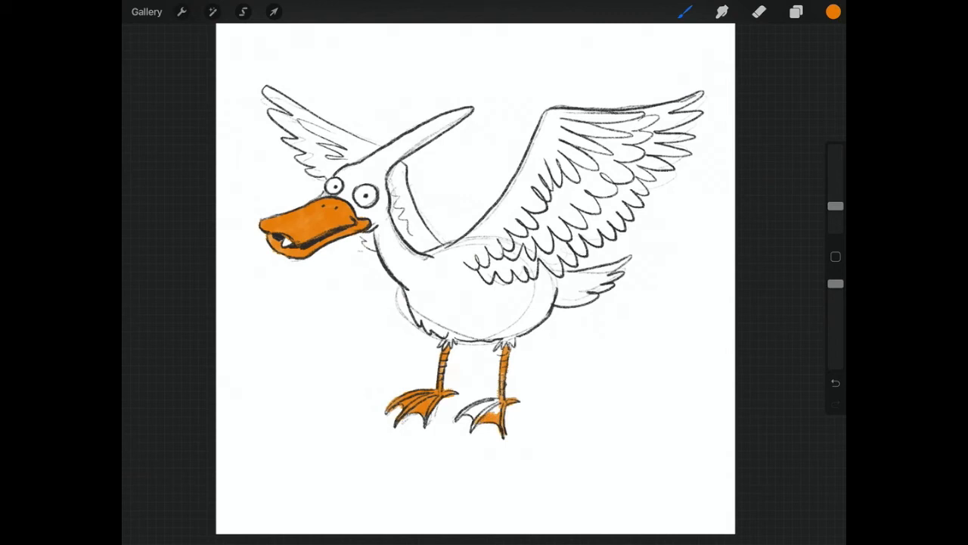
pyautogui.click(832, 10)
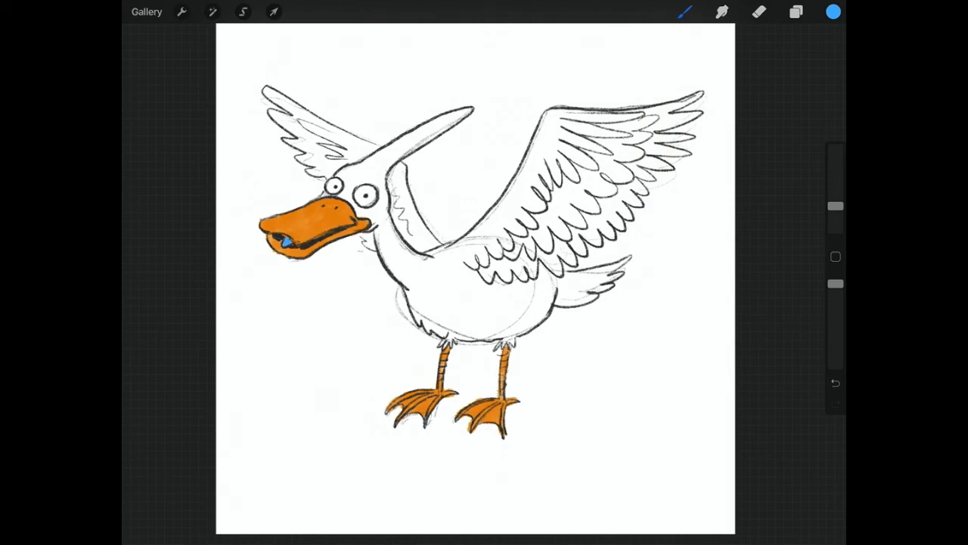
pyautogui.click(834, 11)
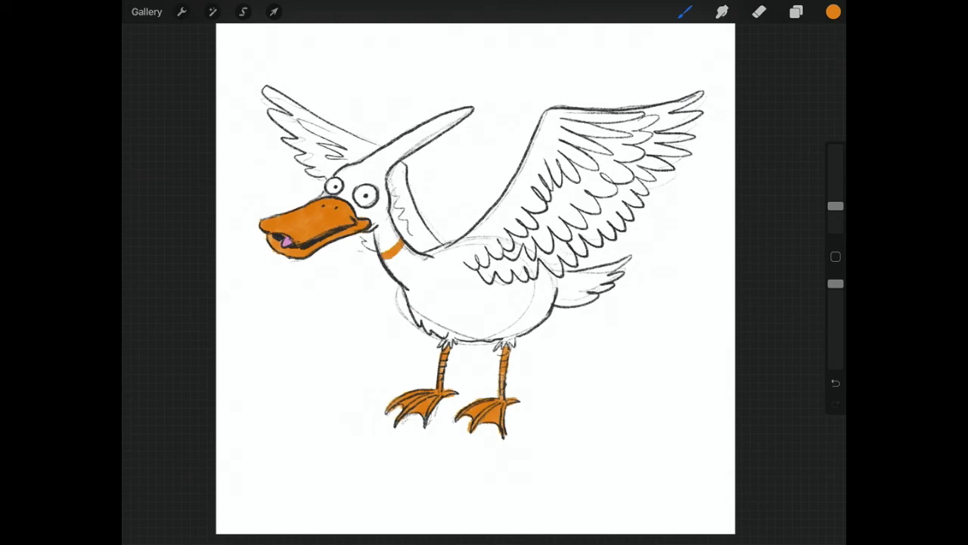
# Switch to light brown and lay a first stroke along the right wing's top edge.
pyautogui.click(830, 11)
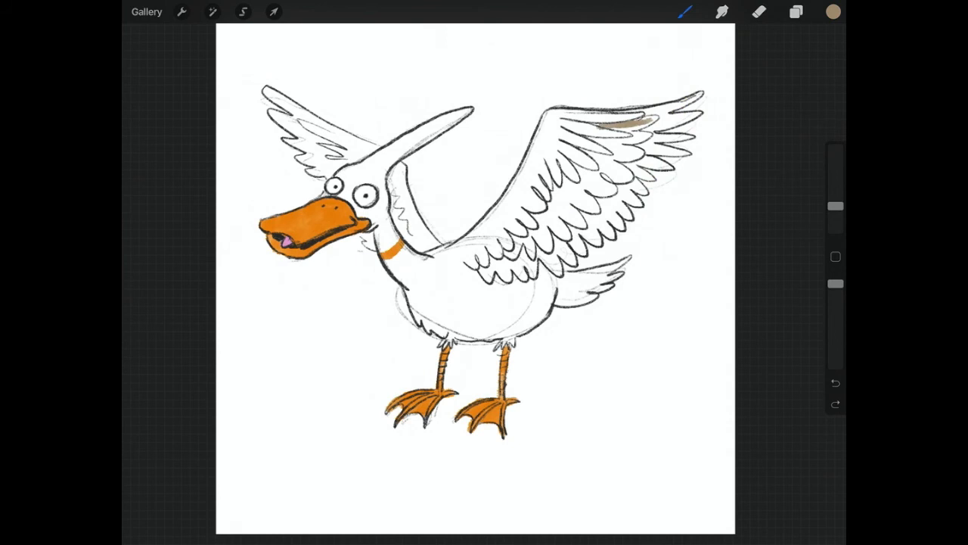
# Check Layer 3 in the layer list and bring up the Brush Library.
pyautogui.click(795, 11)
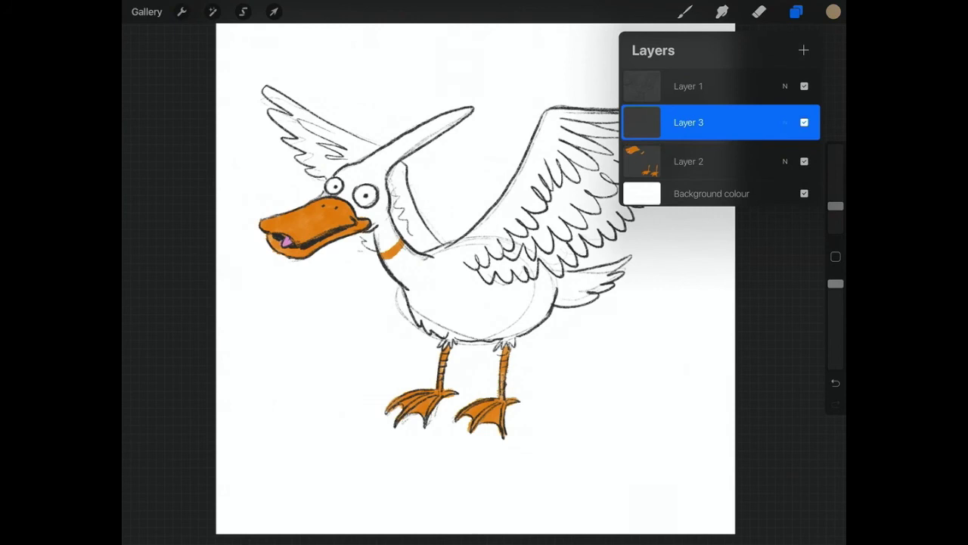
pyautogui.click(684, 11)
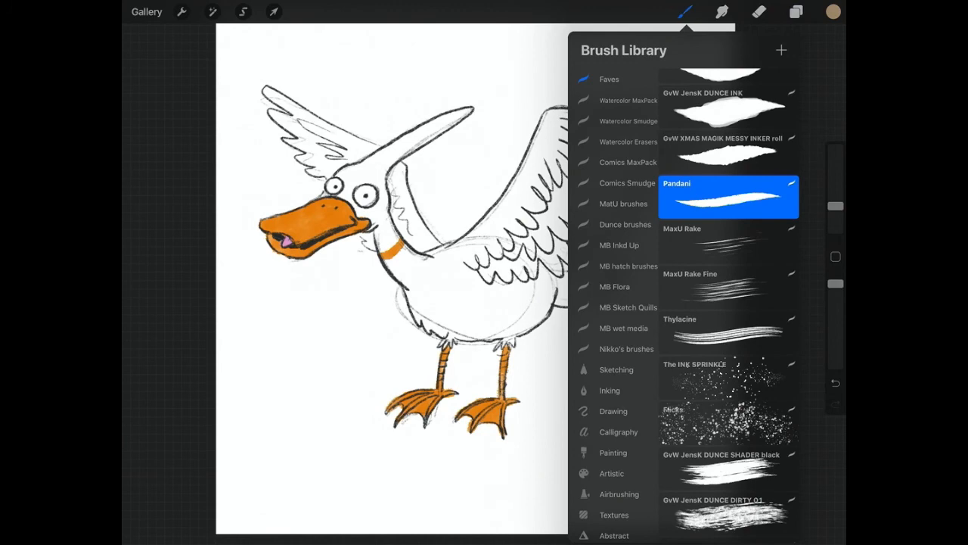
# With a Faves brush on Layer 3, shade the body, neck, legs and wings light brown.
pyautogui.click(685, 13)
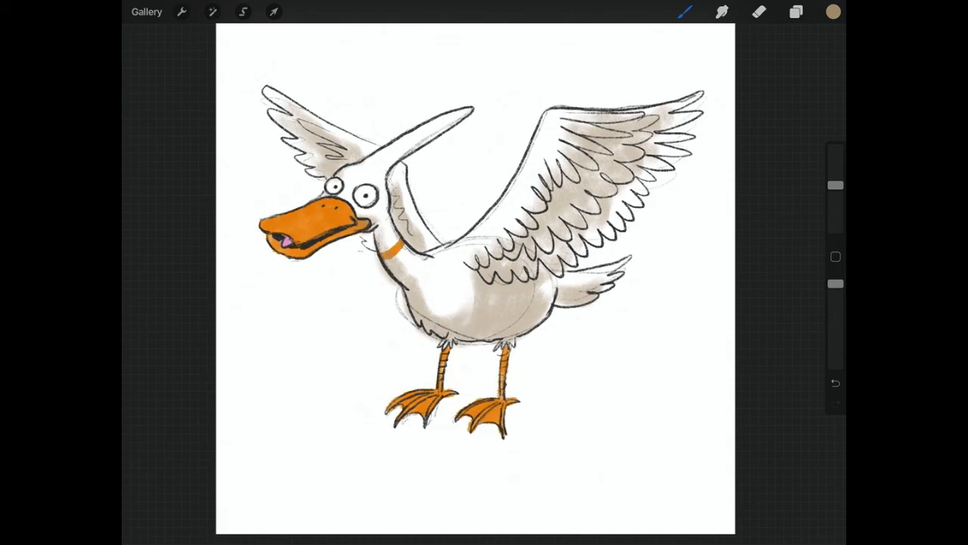
pyautogui.click(795, 11)
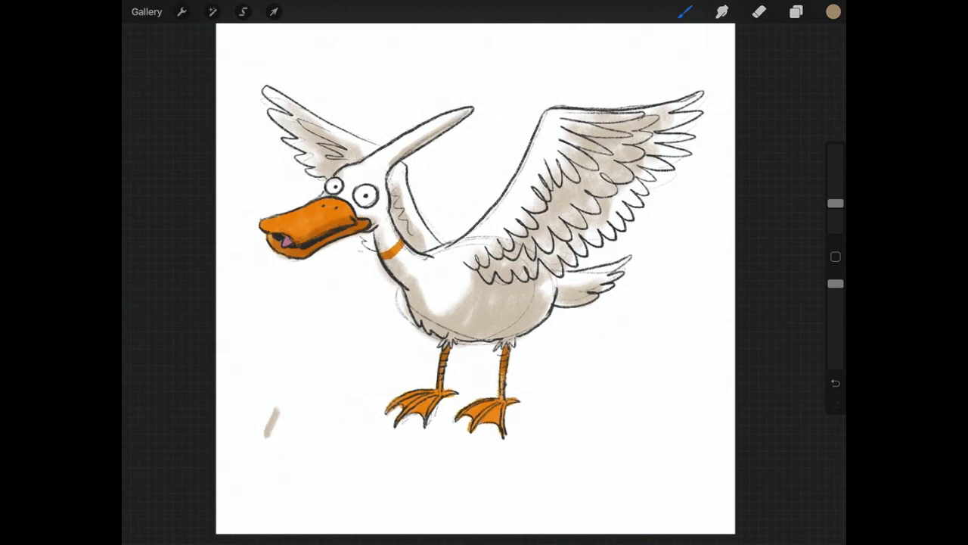
# Paint a dark dirt patch under the feet and add green grass tufts with a thin inking brush.
pyautogui.click(796, 10)
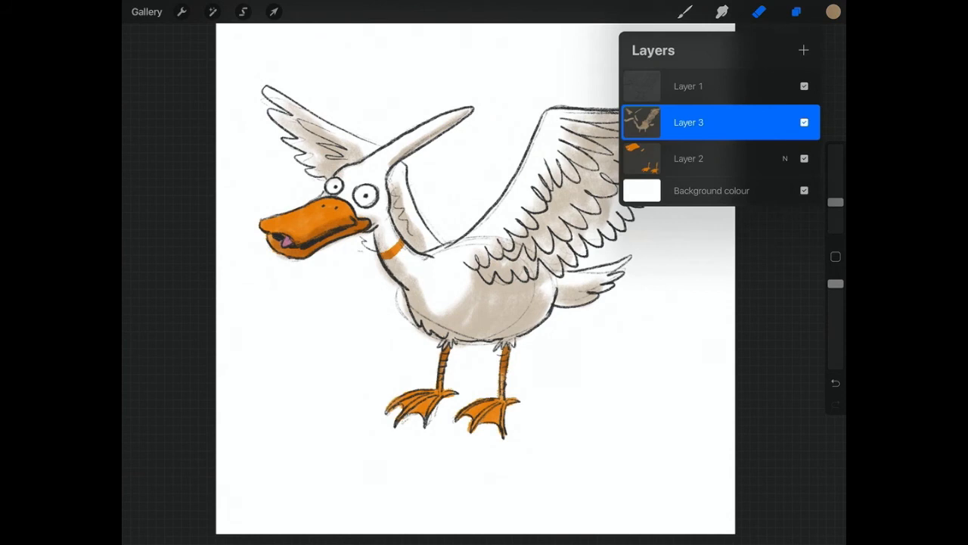
pyautogui.click(803, 50)
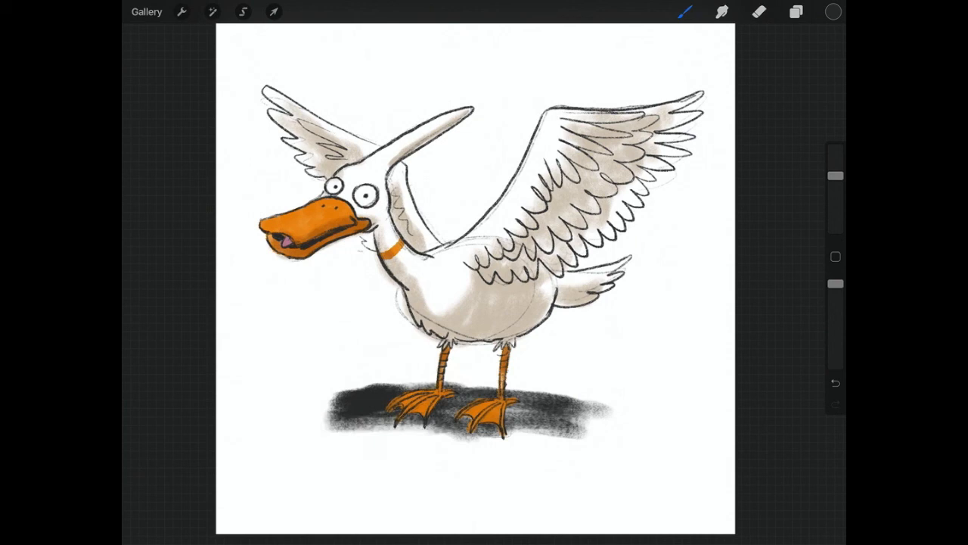
pyautogui.click(833, 11)
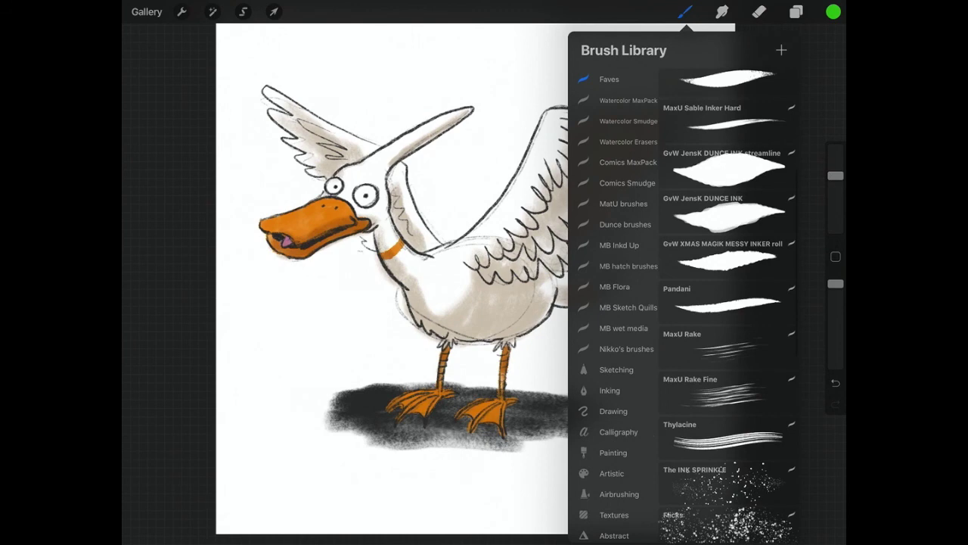
pyautogui.click(684, 11)
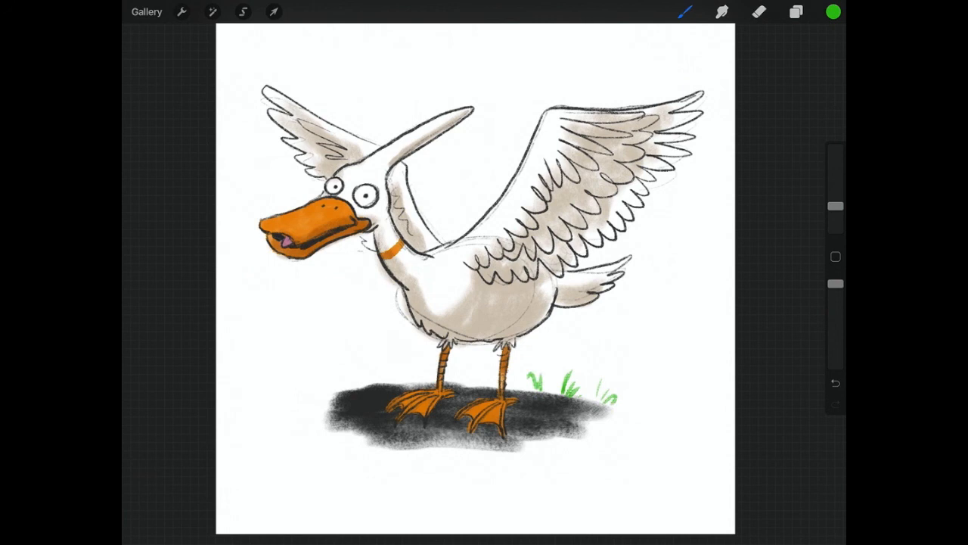